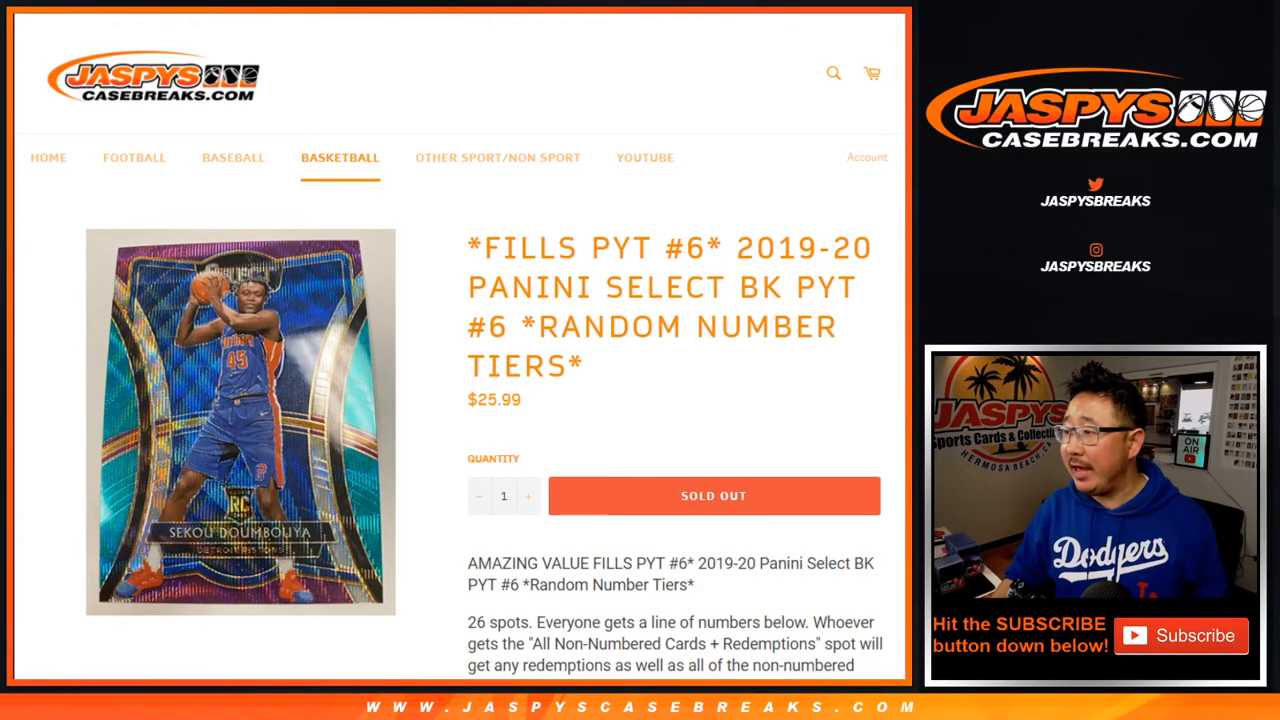
Step: Review the tier list rows, pointing out the last card number in a tier
double_click(516, 364)
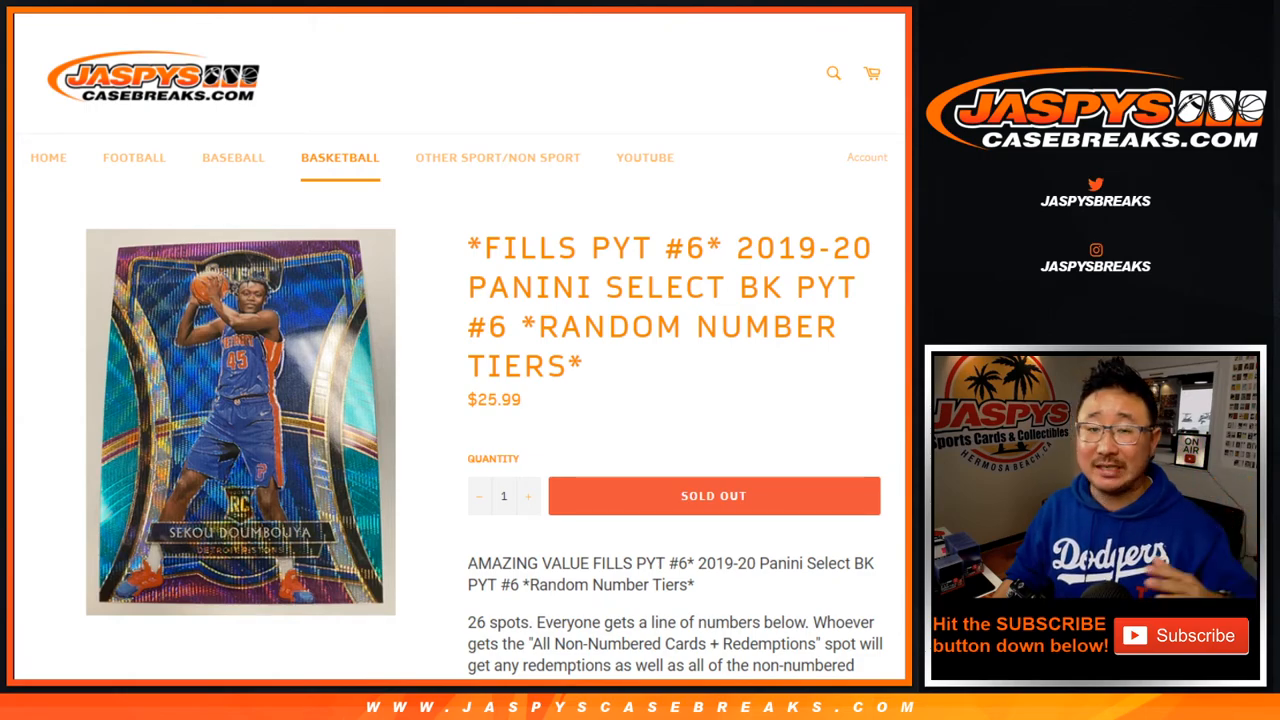
scroll("down", 3)
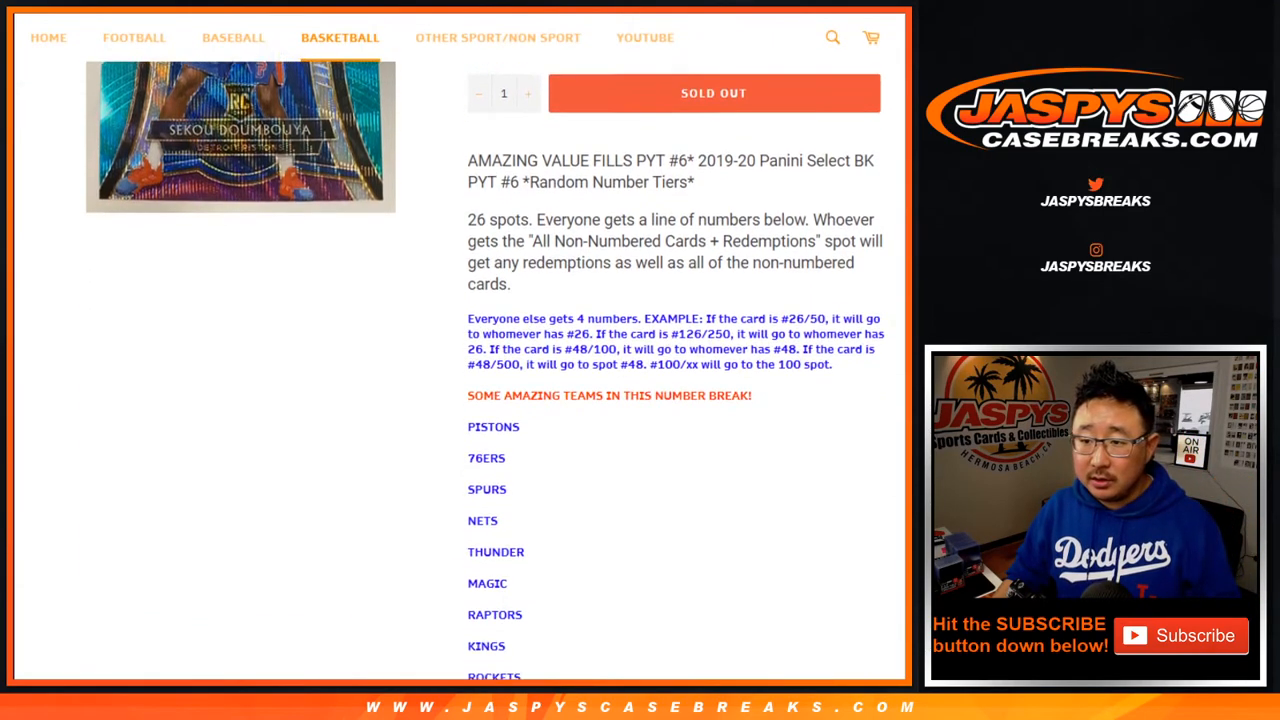
scroll("down", 3)
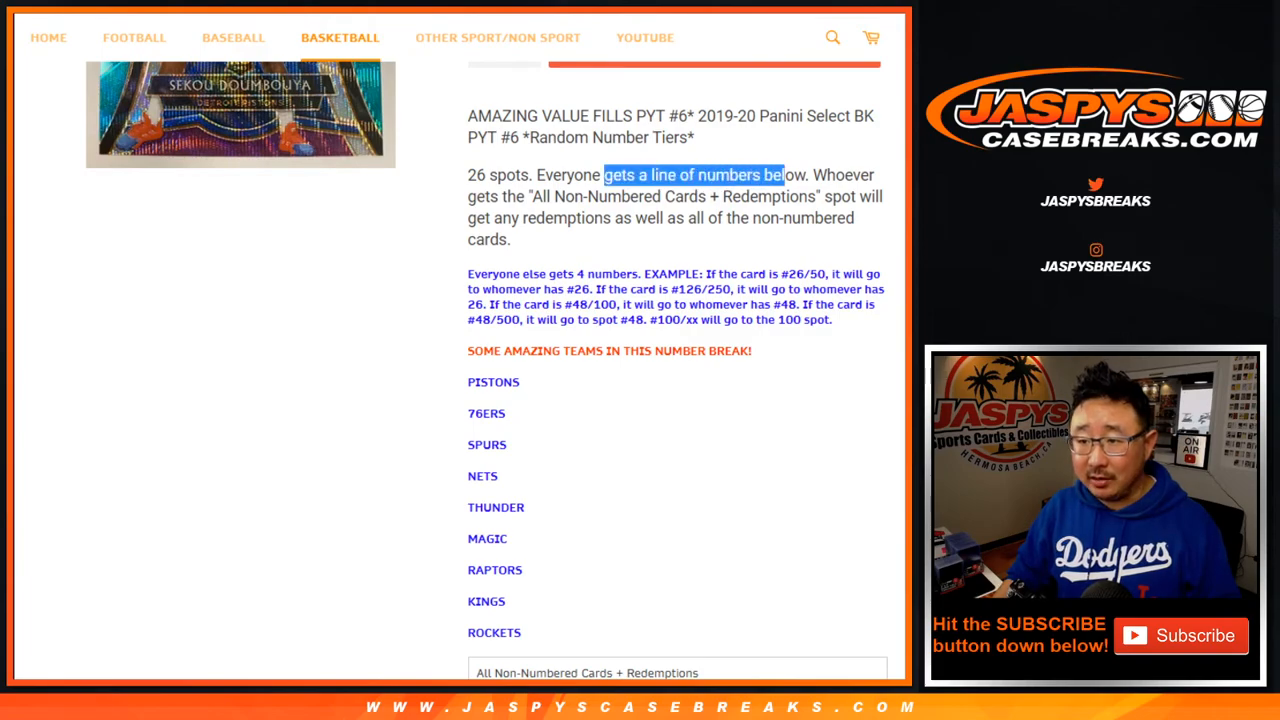
scroll("down", 3)
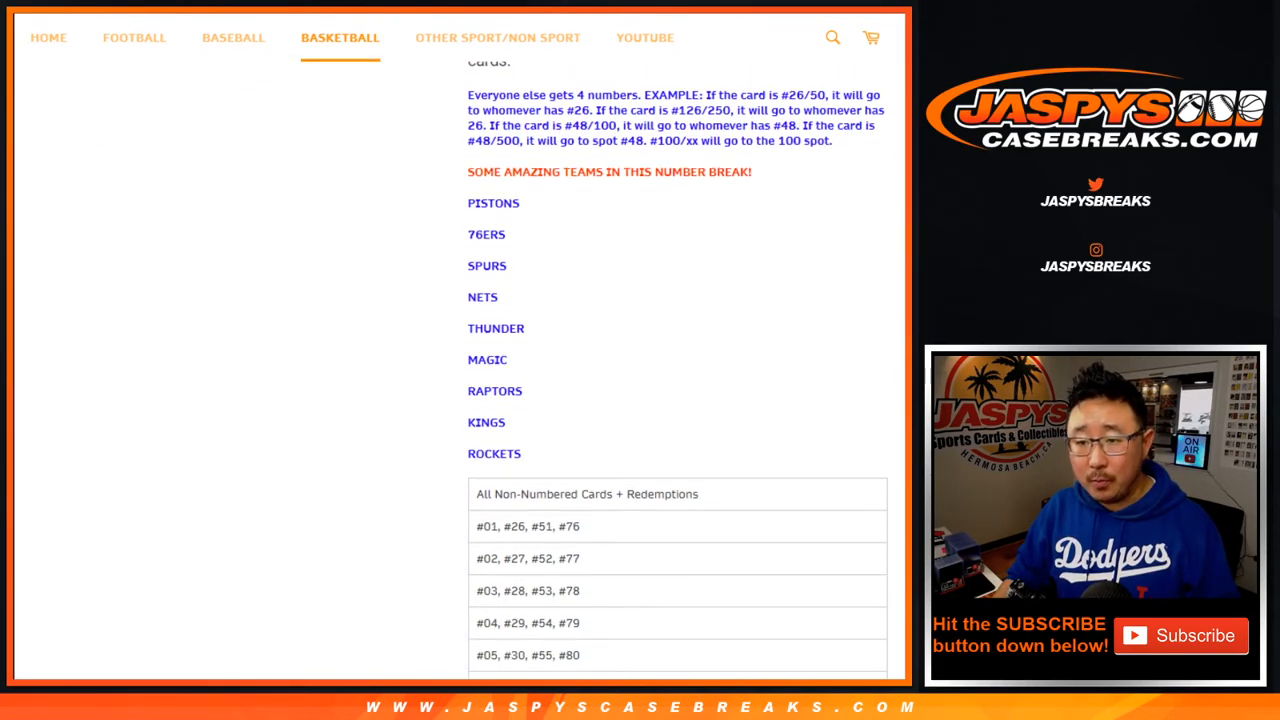
scroll("down", 3)
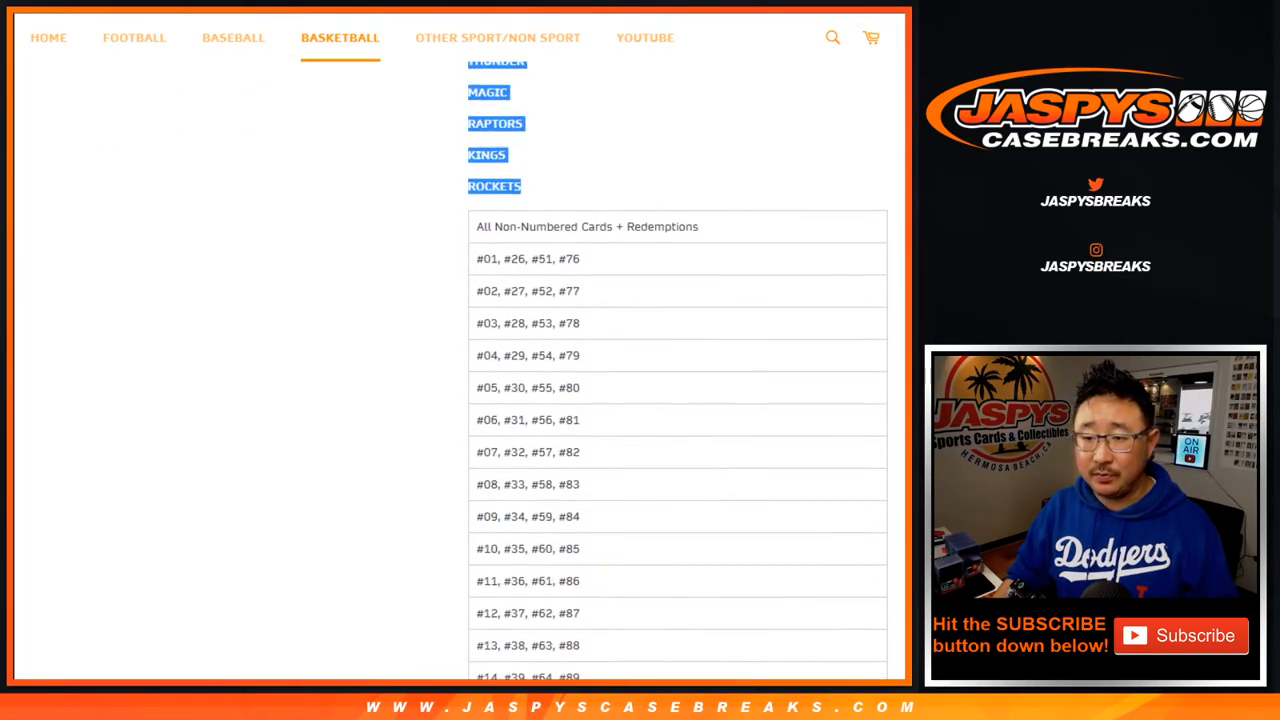
scroll("down", 3)
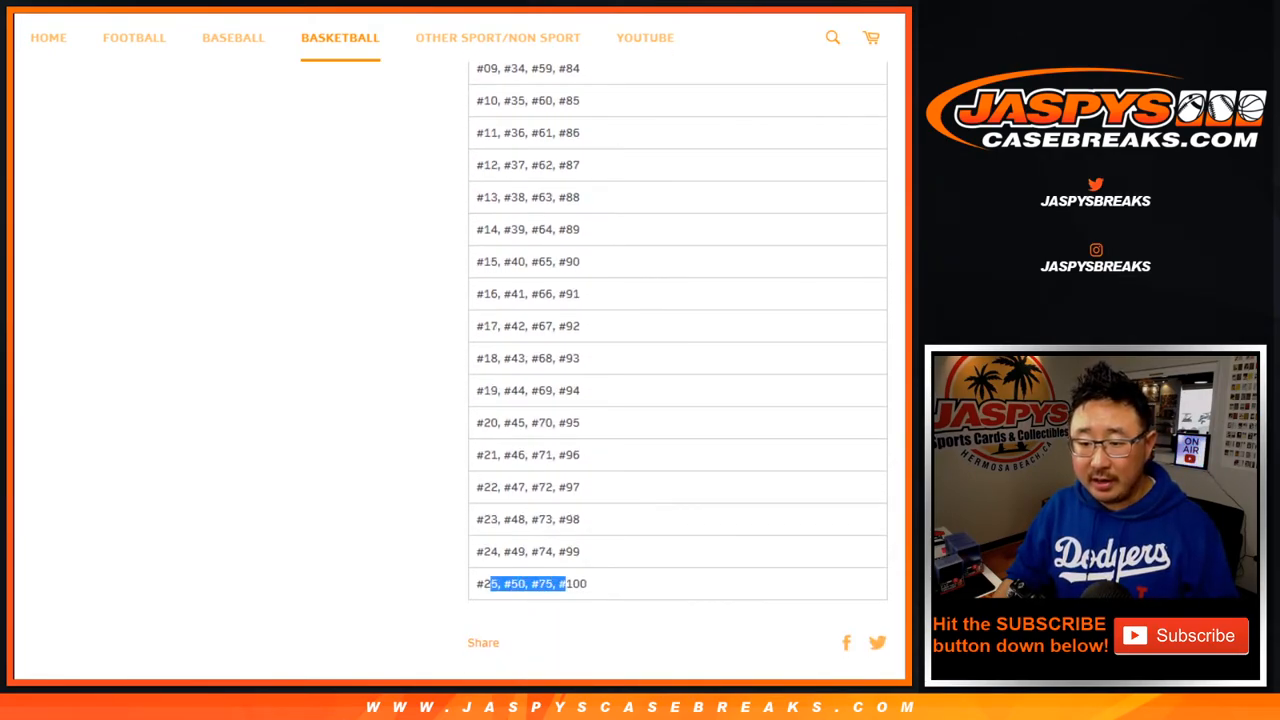
scroll("up", 3)
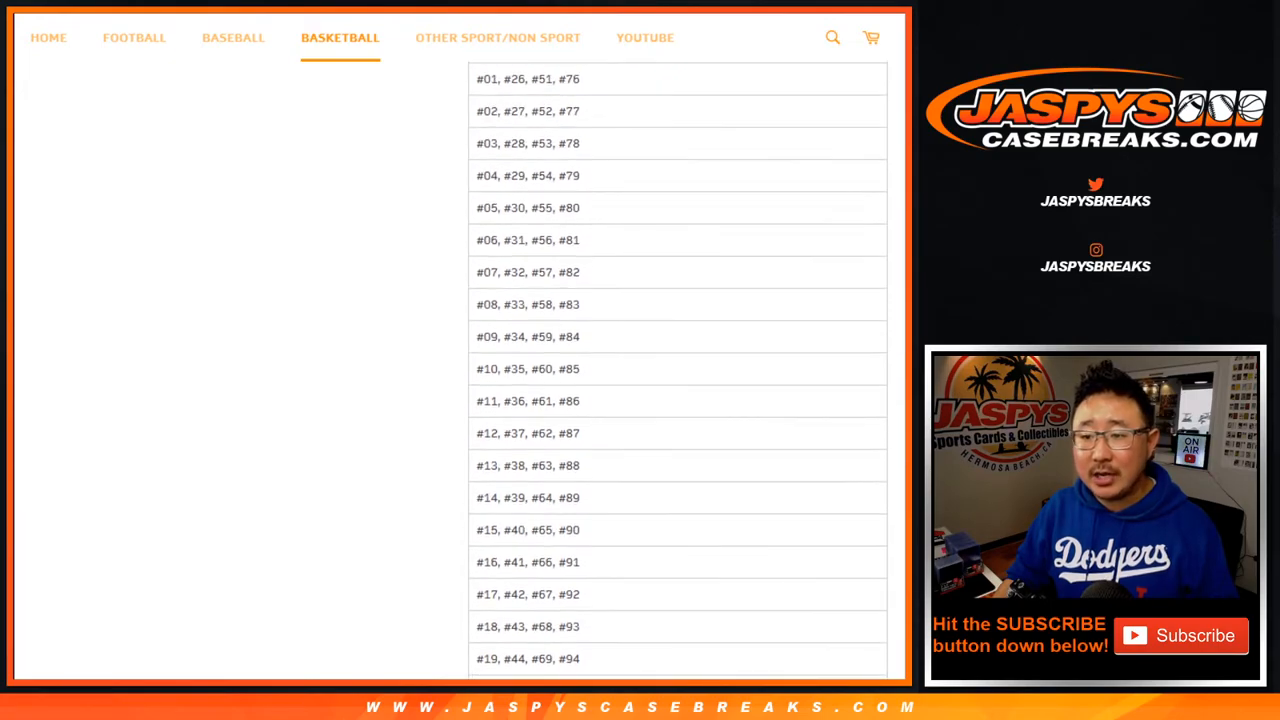
double_click(570, 272)
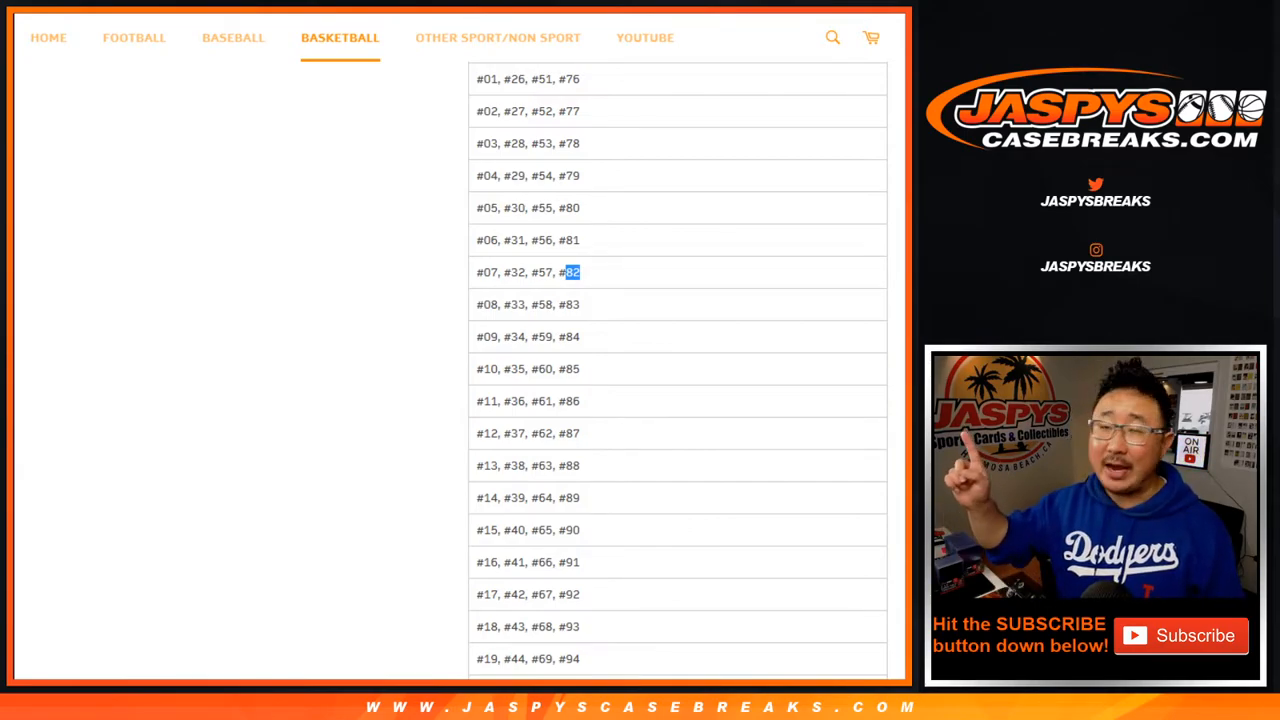
scroll("up", 3)
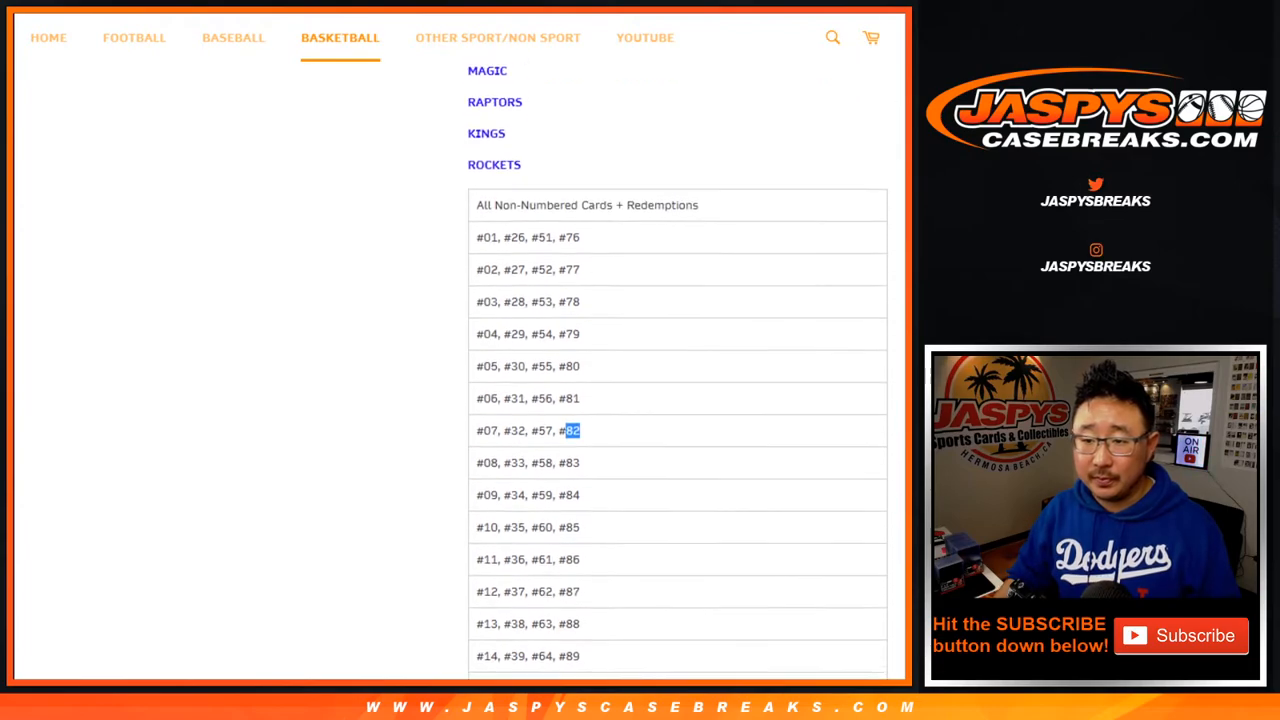
scroll("up", 3)
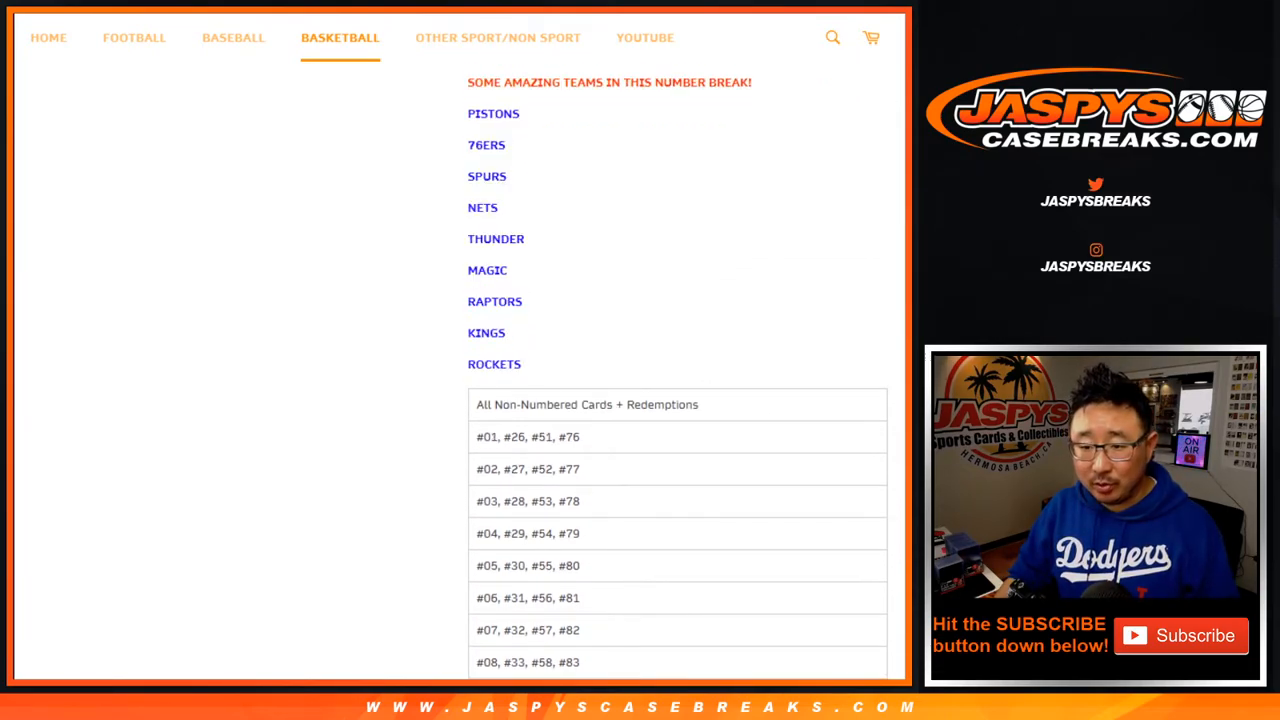
Step: Highlight the All Non-Numbered Cards spot and the word Numbered in it
double_click(490, 436)
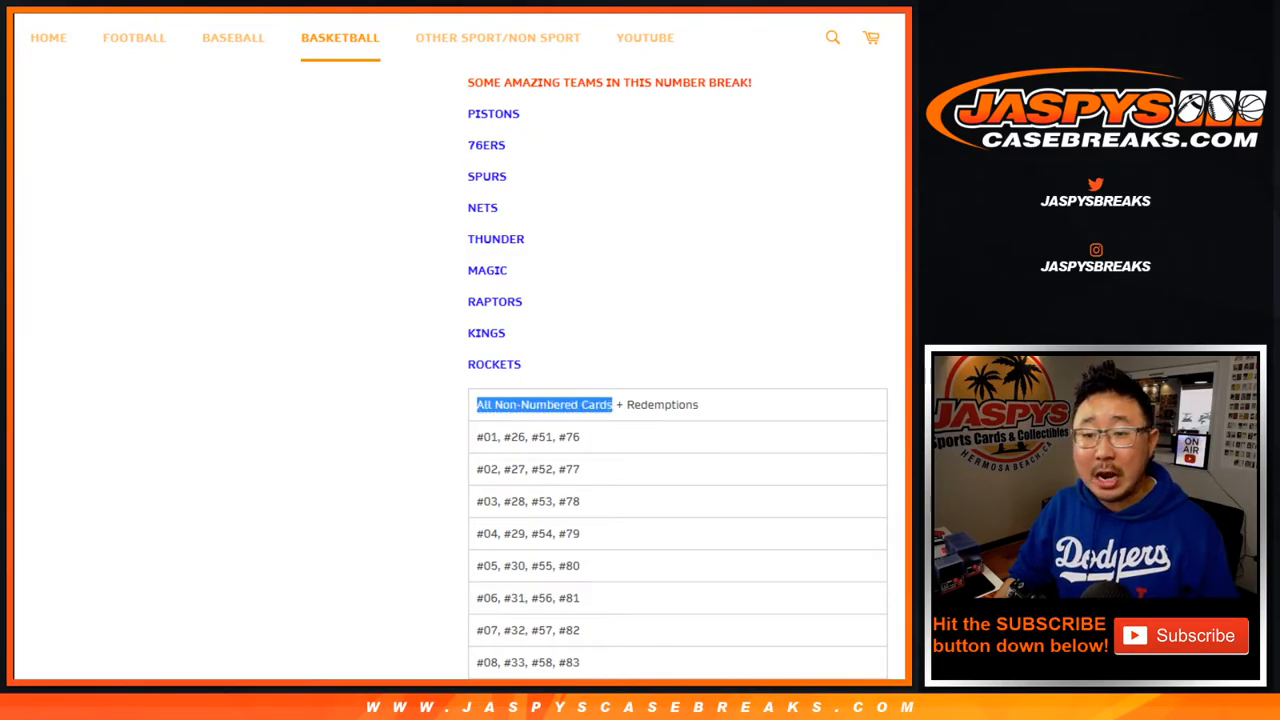
double_click(662, 404)
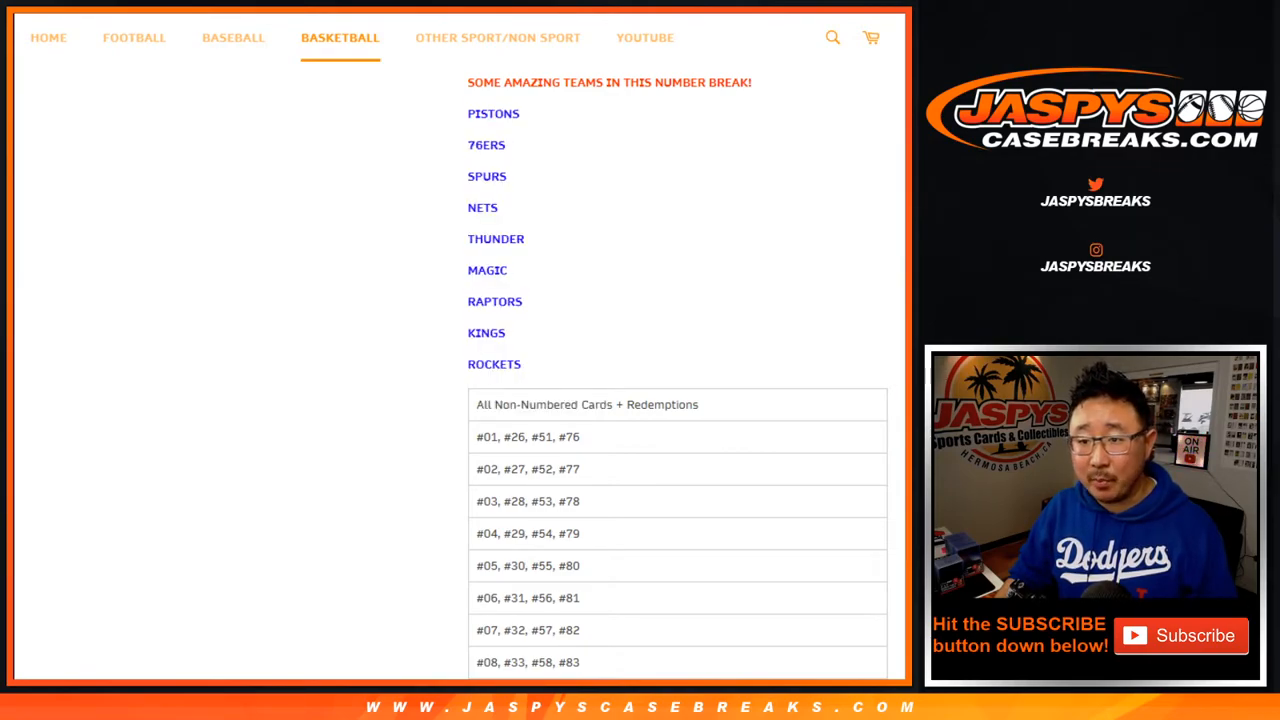
double_click(548, 404)
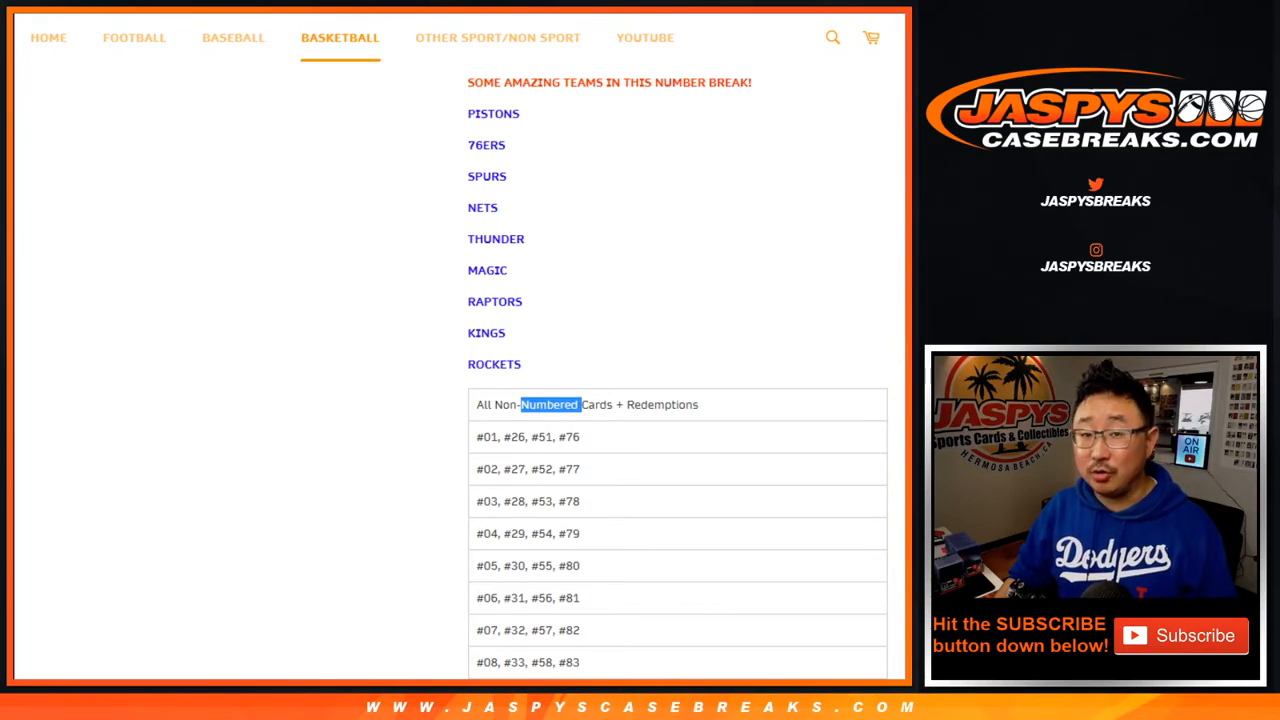
scroll("down", 3)
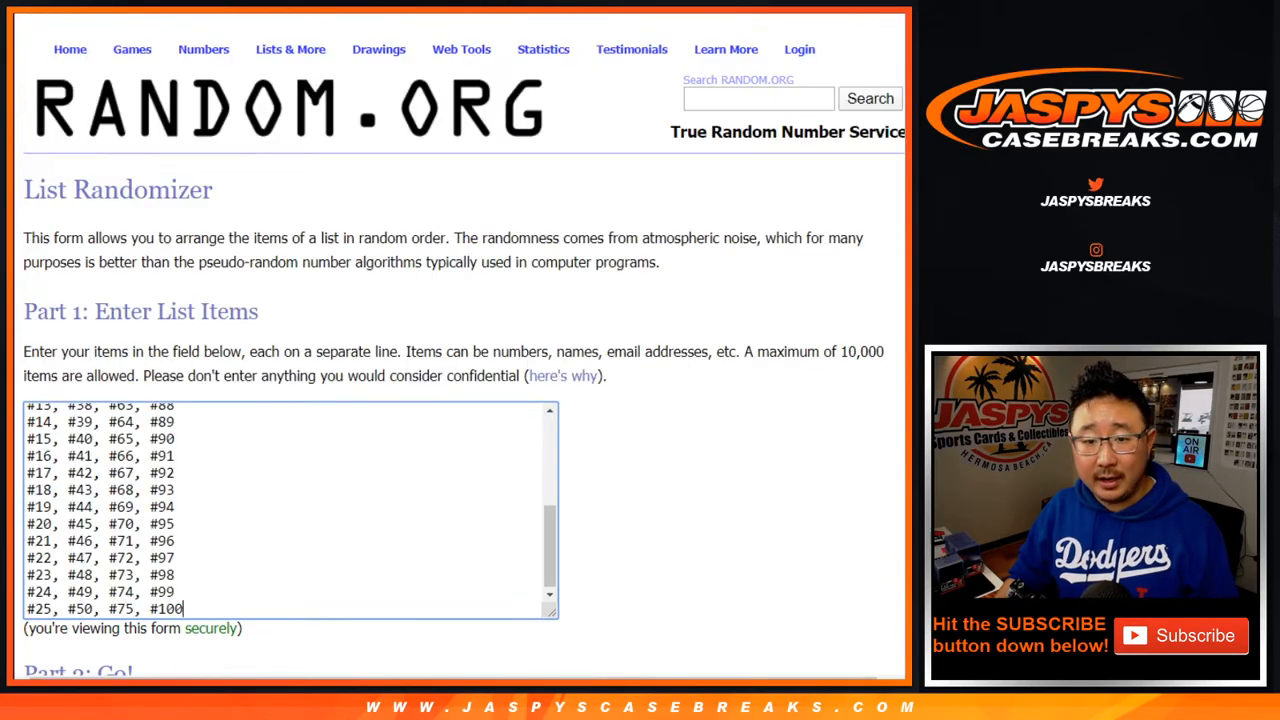
scroll("up", 3)
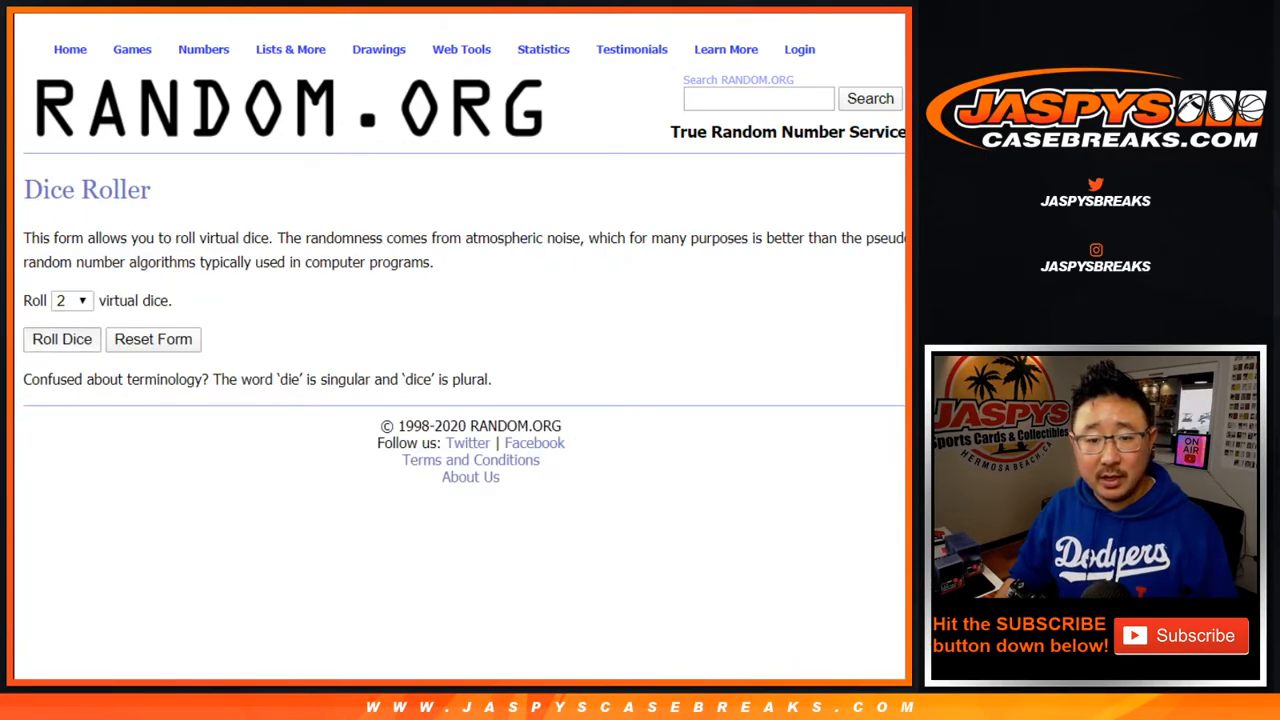
Step: Shuffle the buyer names again with Again!, then randomize the 26 number-tier spots
left_click(60, 340)
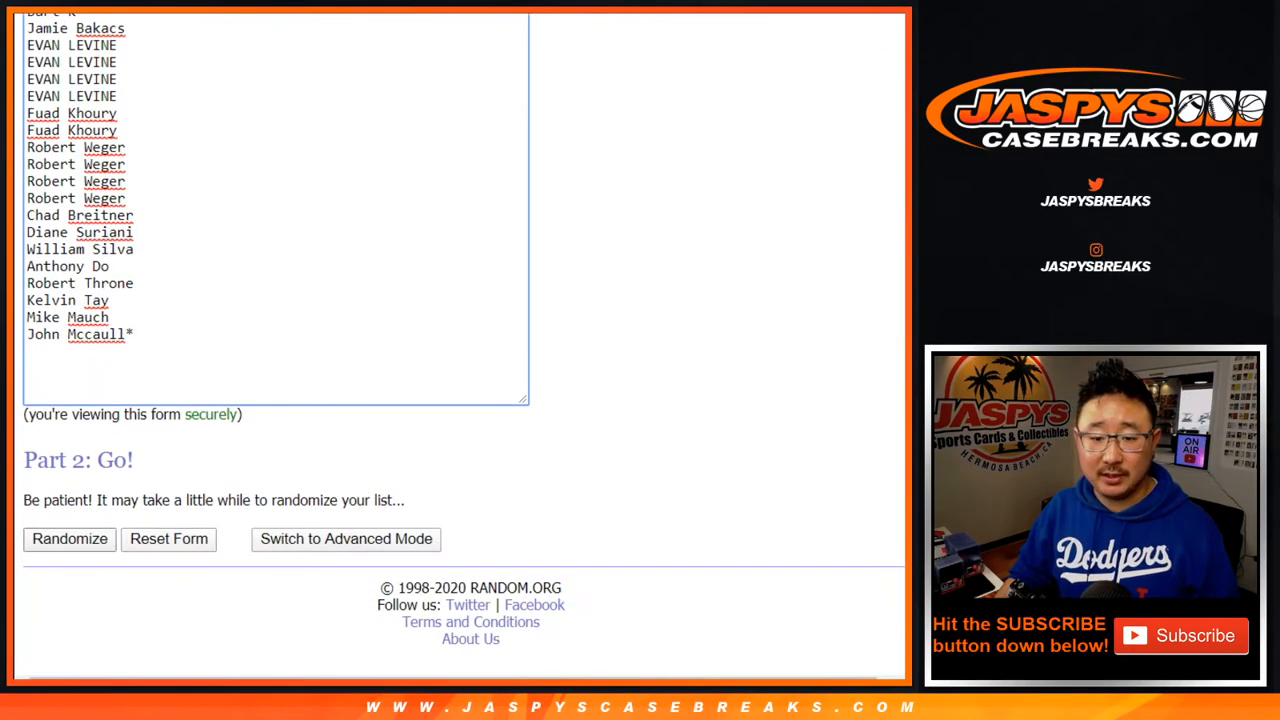
left_click(68, 538)
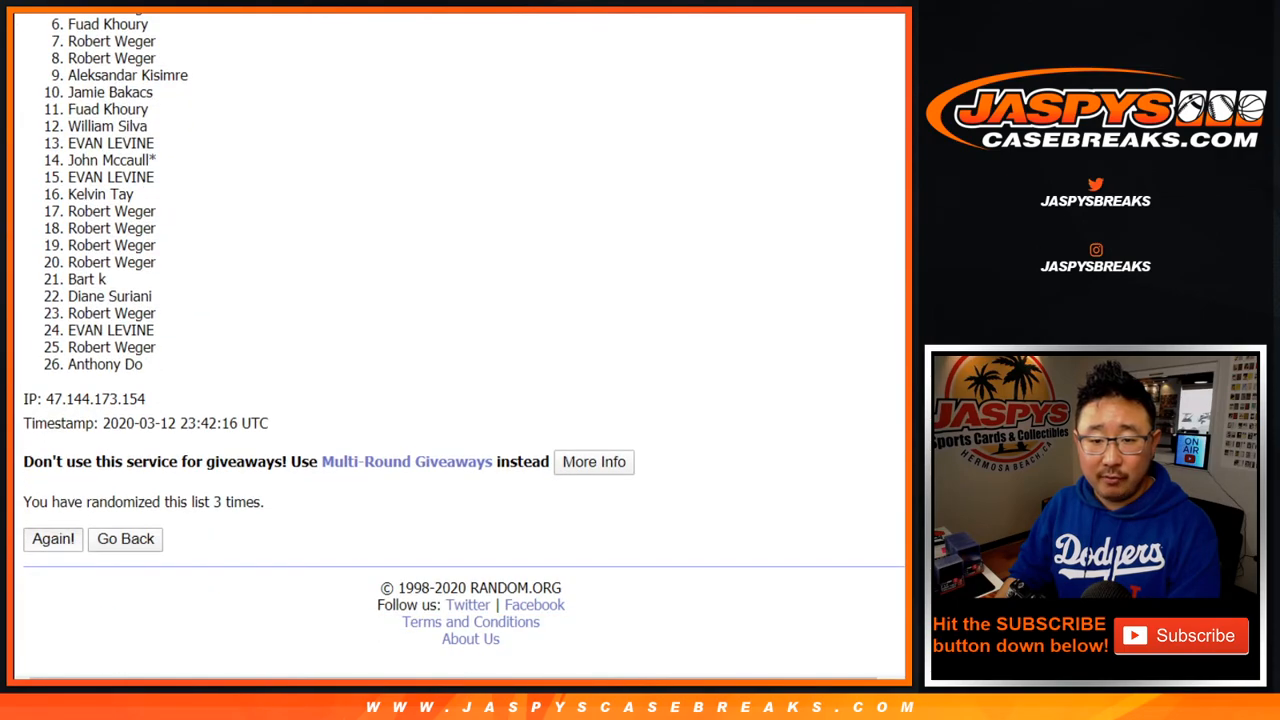
left_click(52, 538)
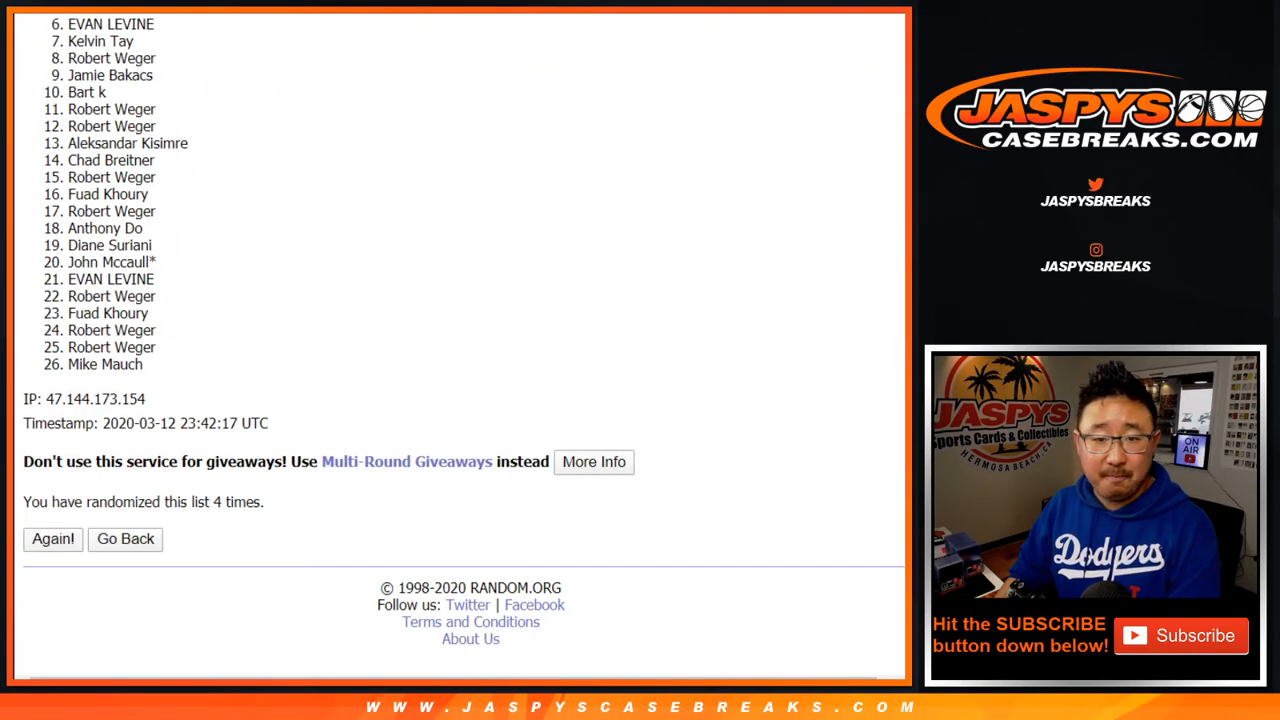
left_click(52, 538)
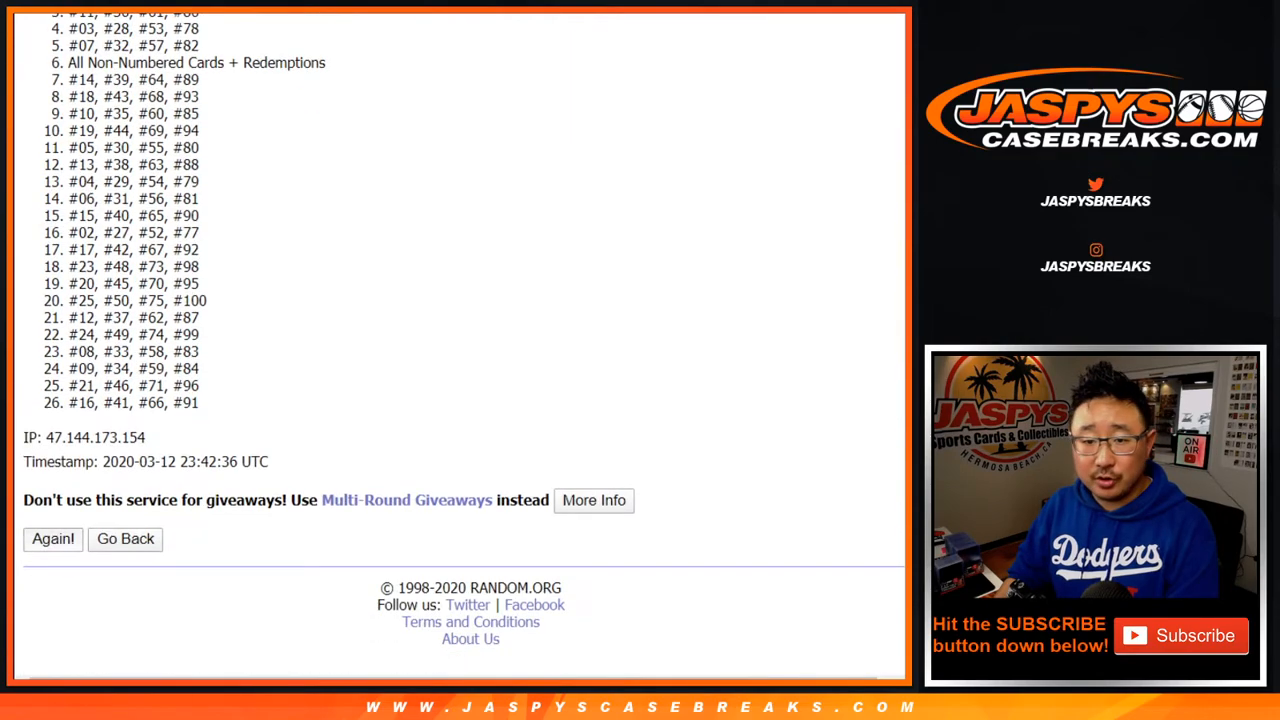
Step: Reshuffle the tier list with Again! and check the new order, All Non-Numbered Cards second
left_click(52, 540)
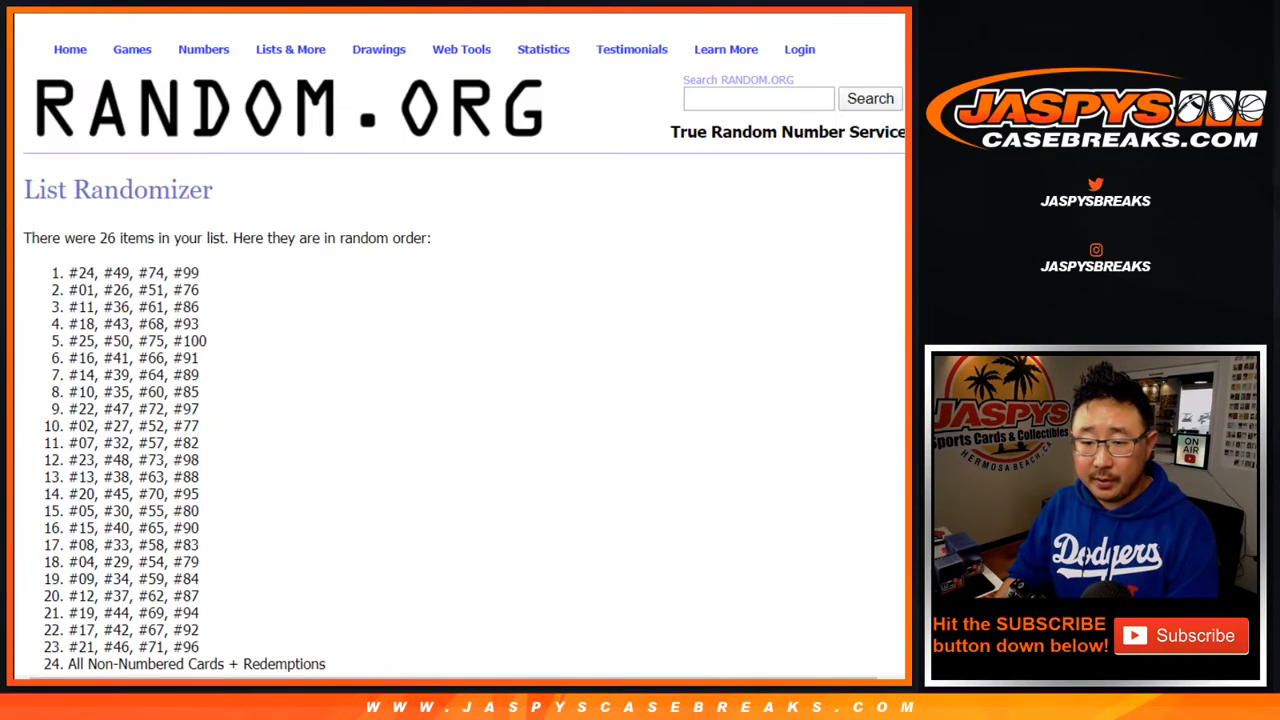
scroll("down", 3)
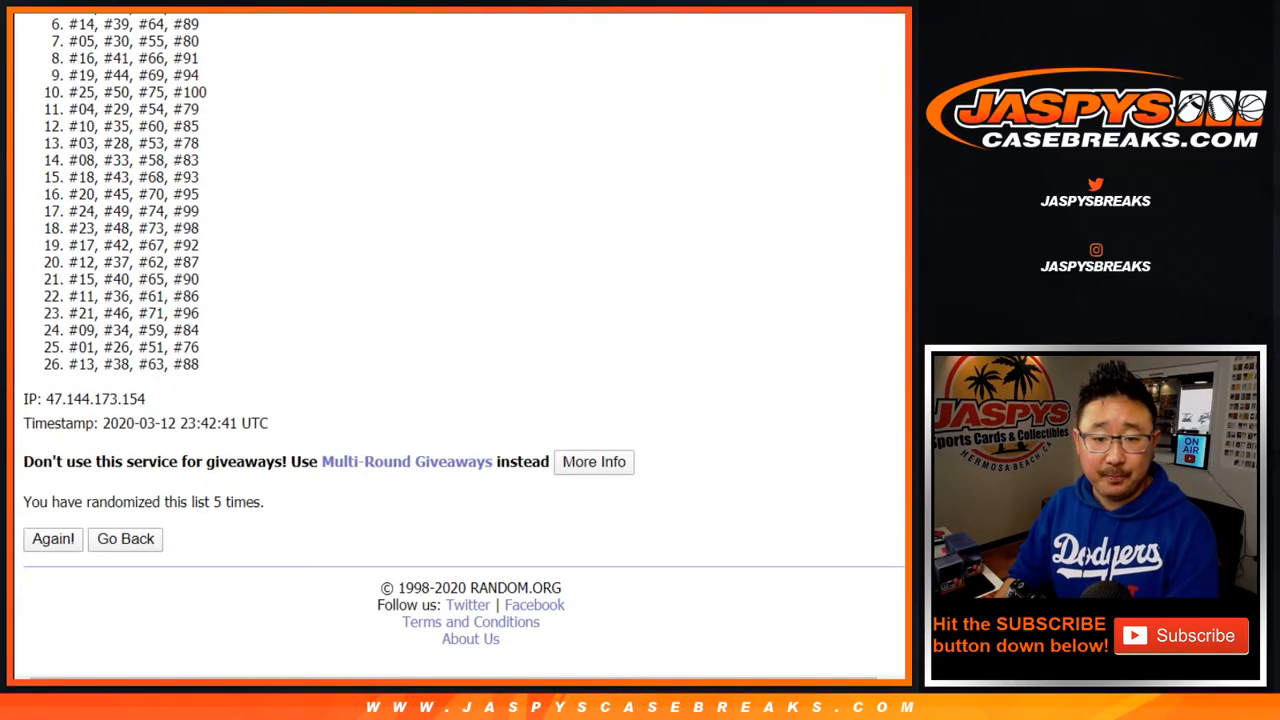
scroll("up", 3)
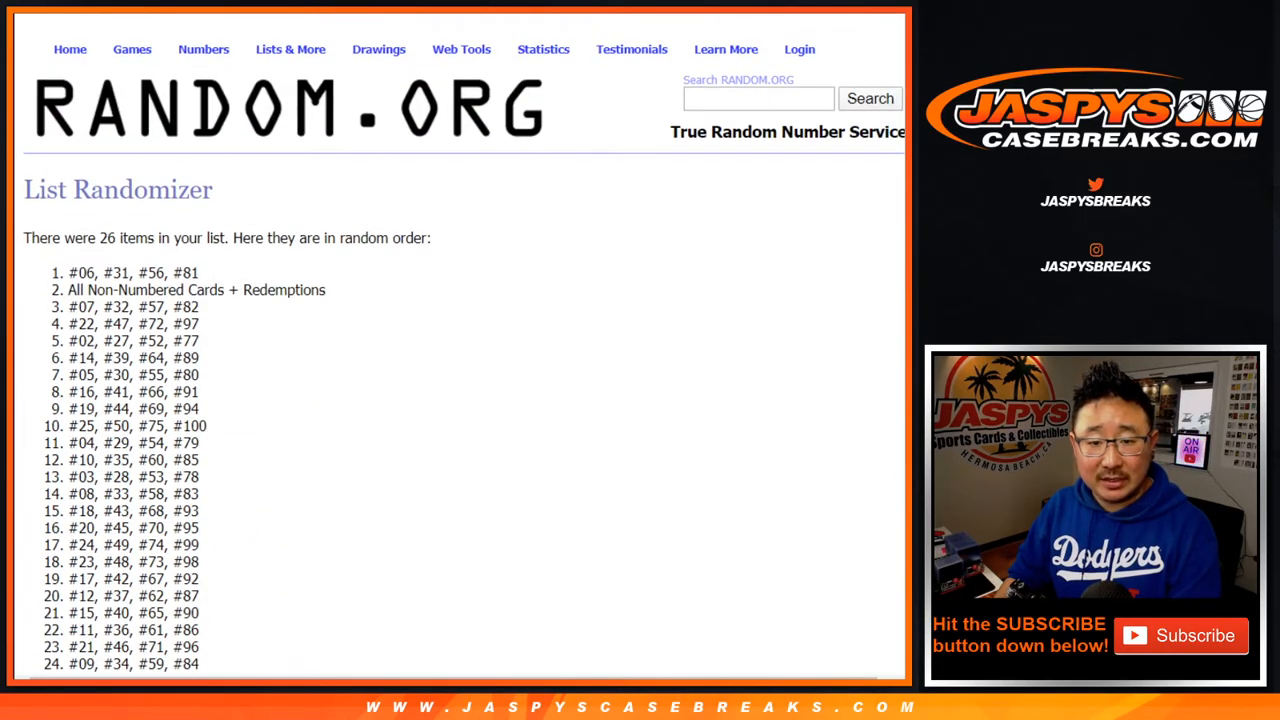
scroll("down", 3)
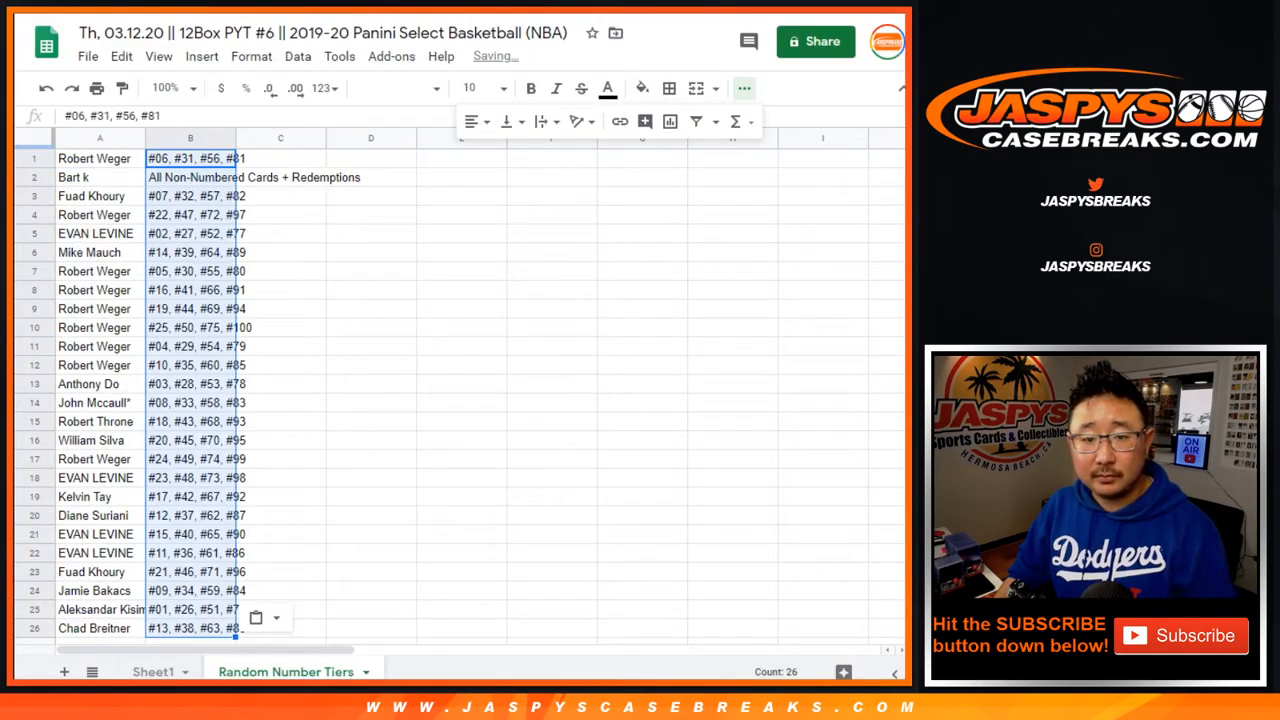
Step: Restyle every cell of the Random Number Tiers sheet as 12-point Nunito and review the 26 pairings
left_click(474, 88)
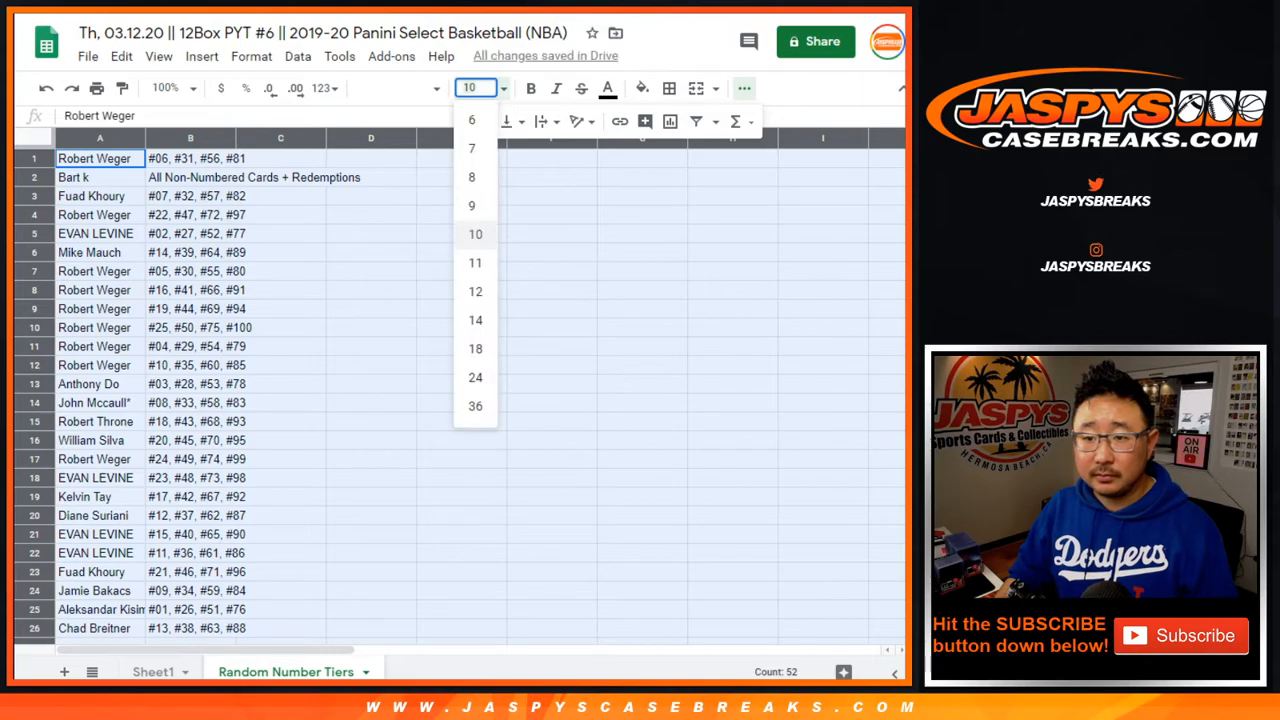
left_click(392, 88)
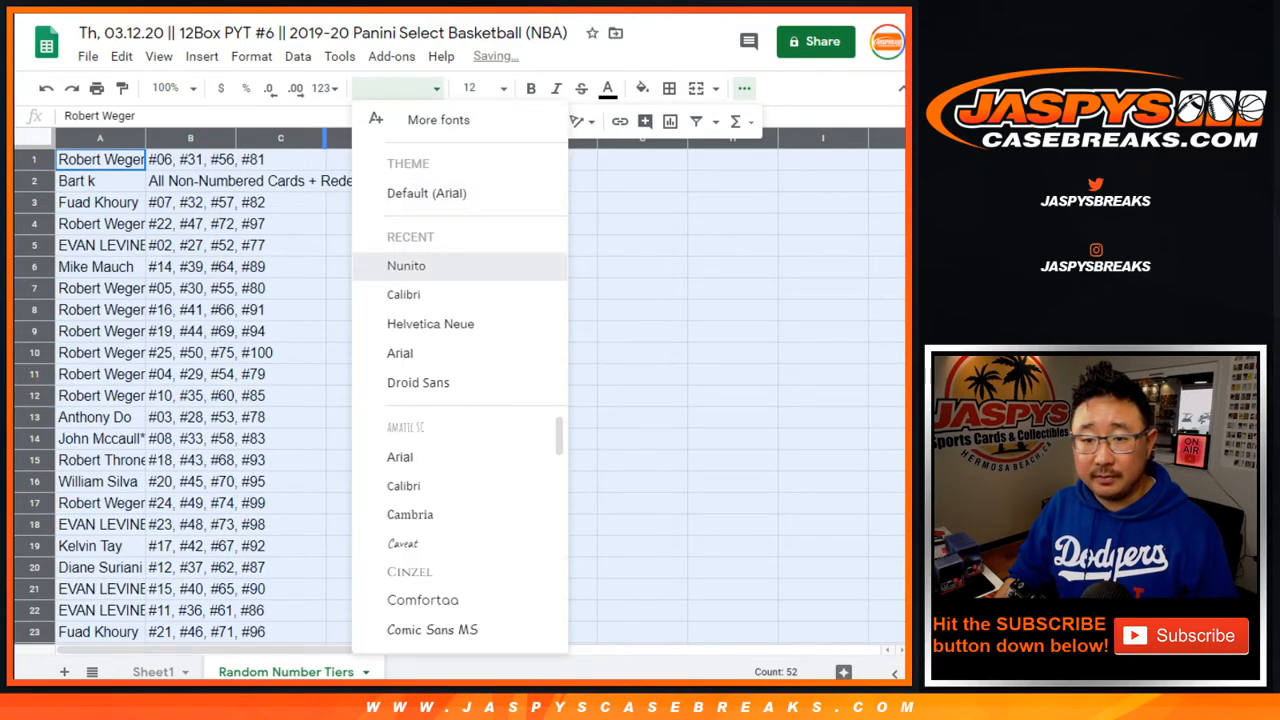
left_click(406, 264)
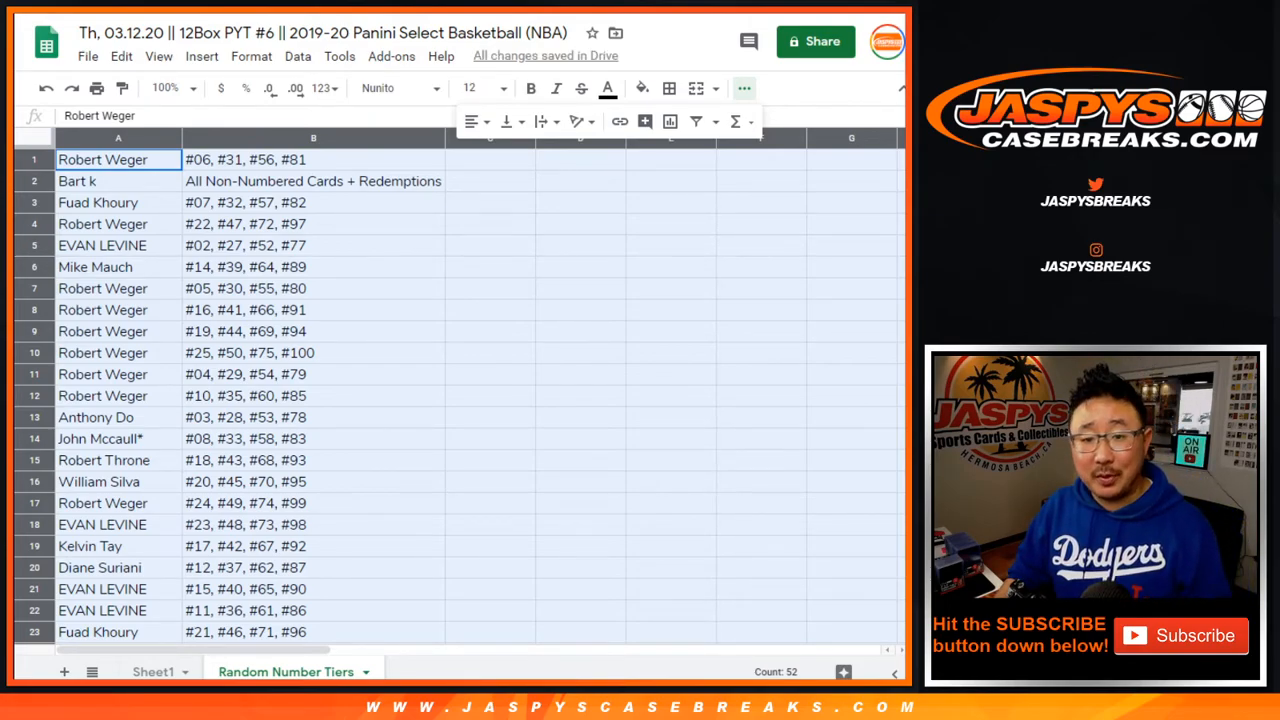
left_click(76, 180)
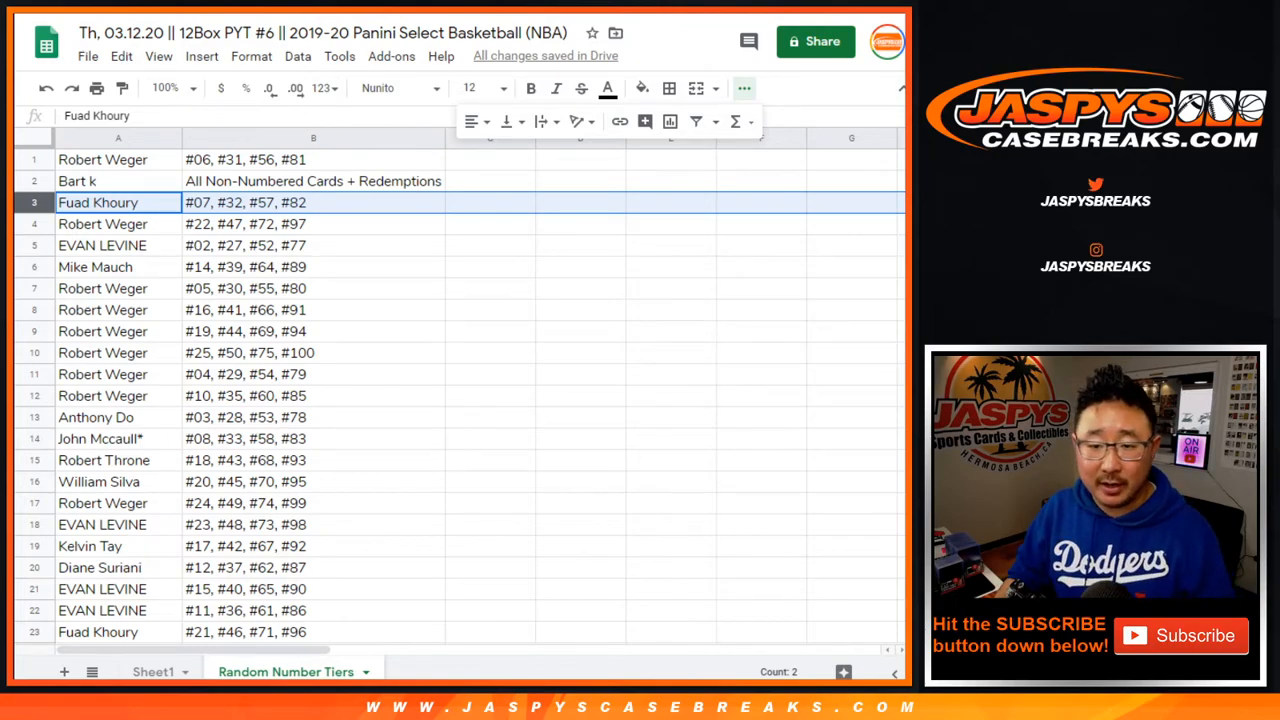
scroll("down", 3)
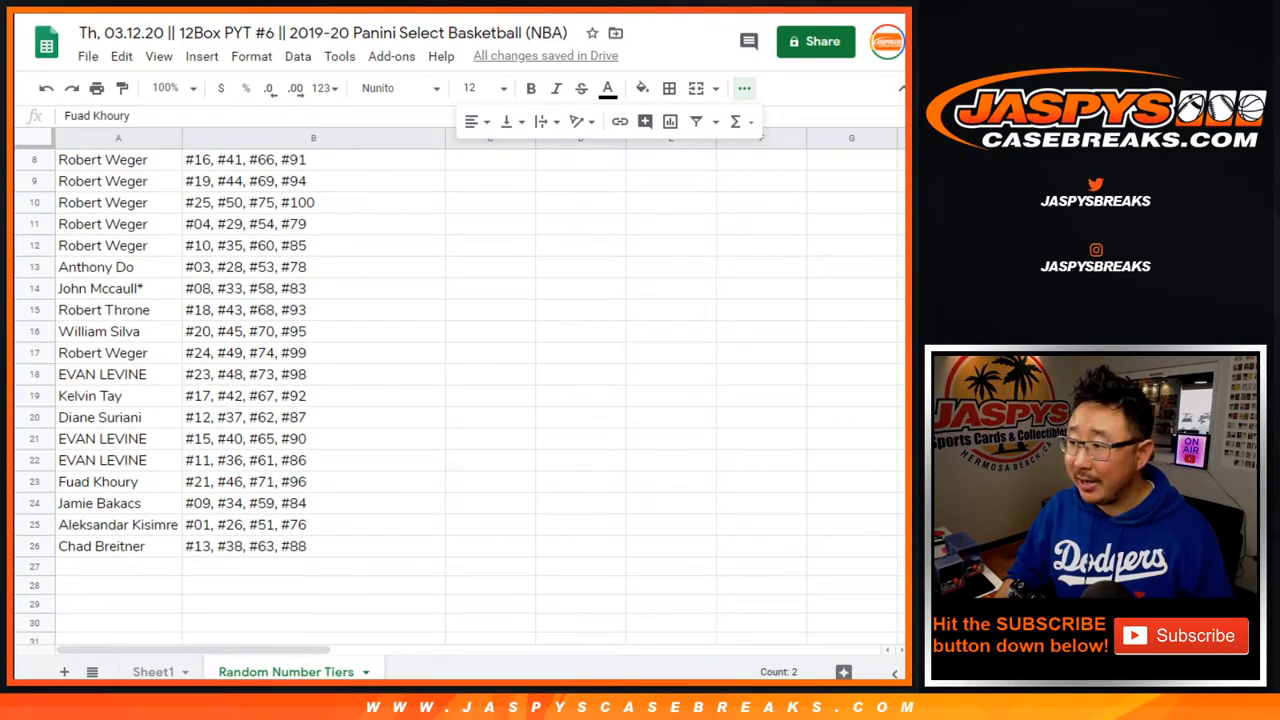
scroll("up", 3)
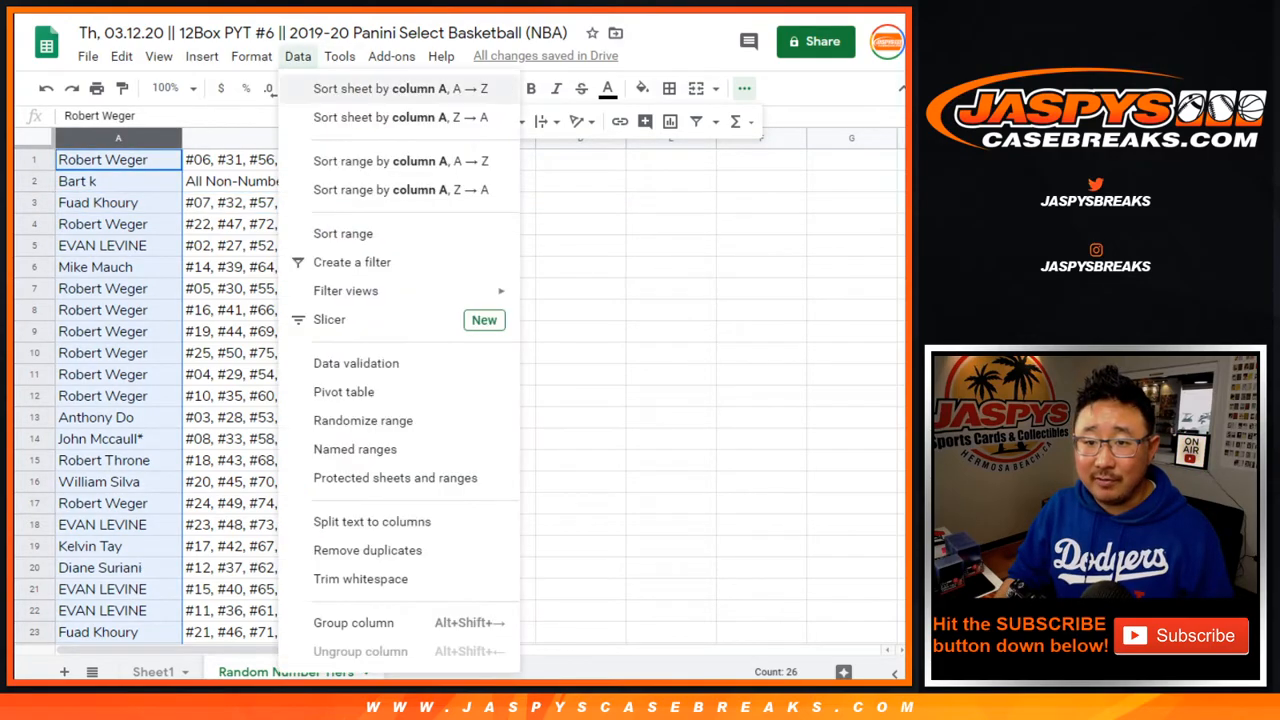
left_click(400, 160)
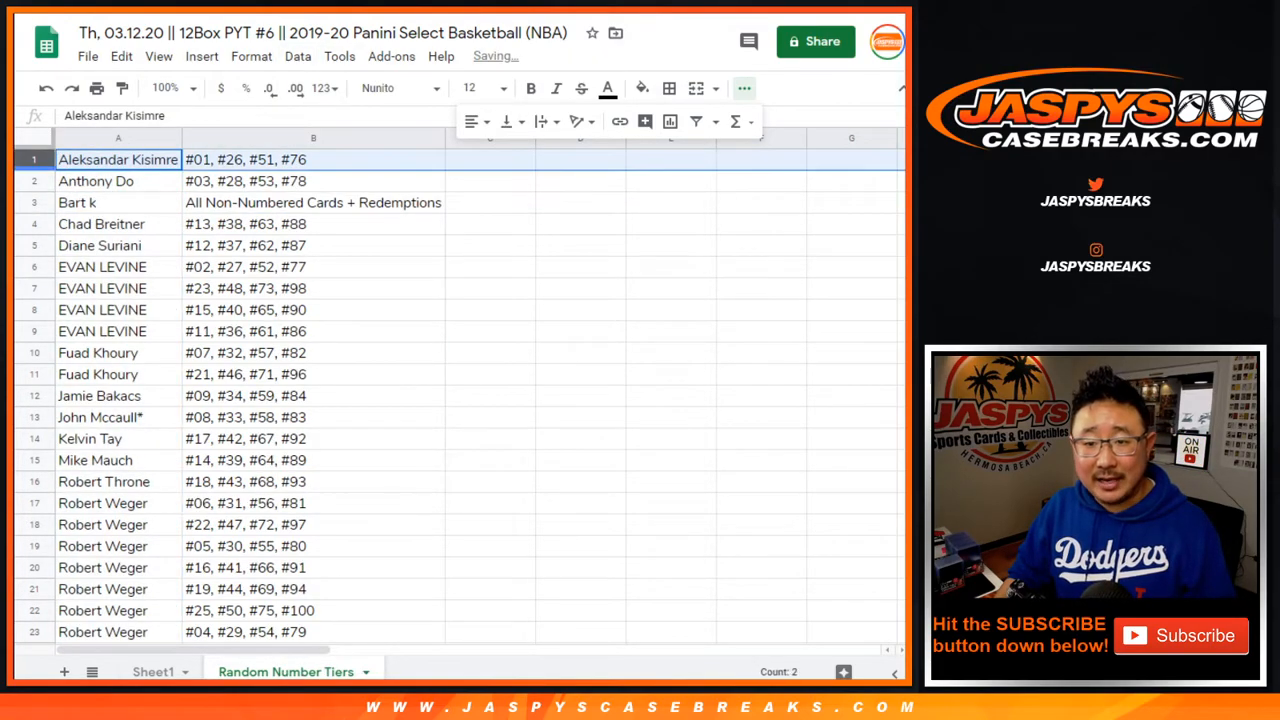
left_click(76, 202)
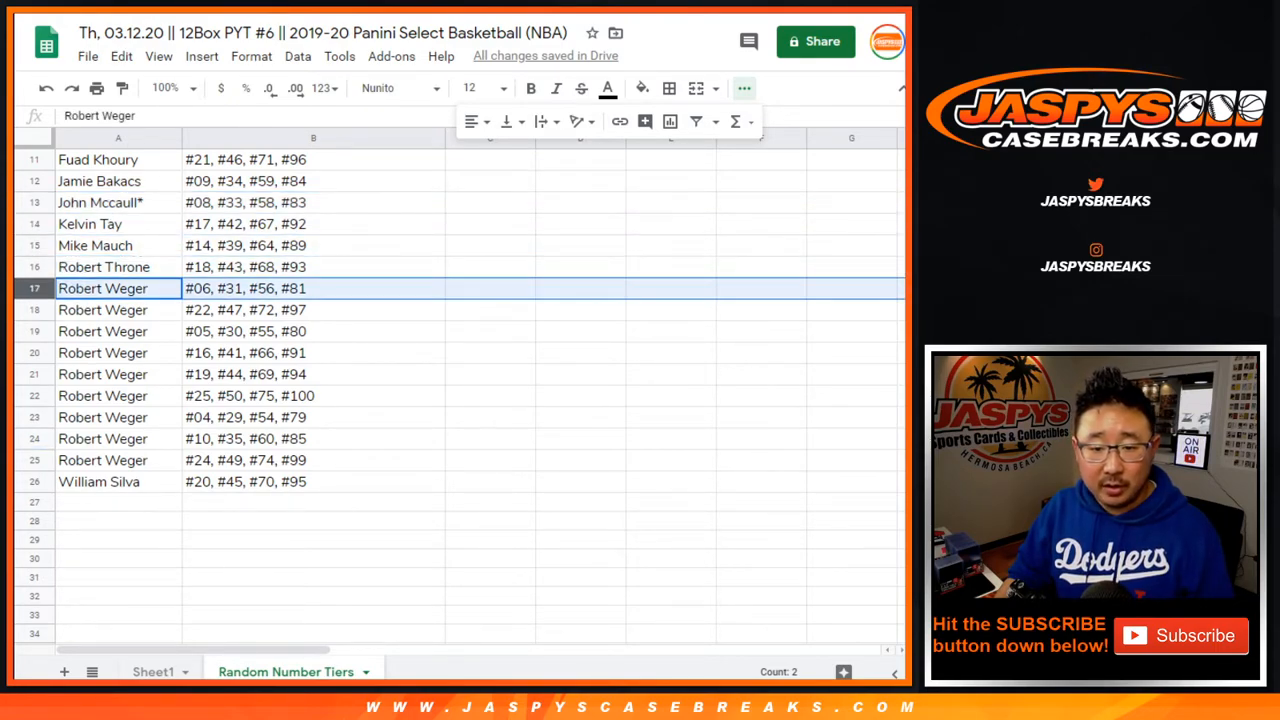
left_click_drag(116, 288, 116, 460)
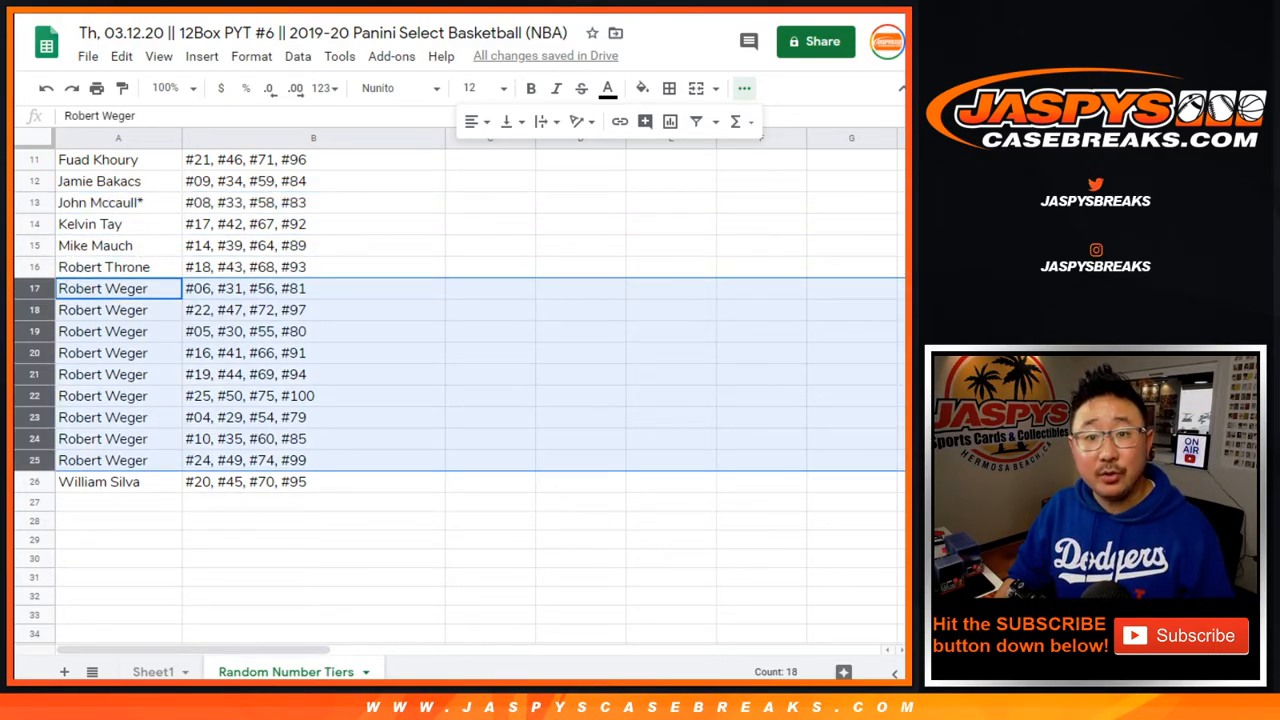
left_click(98, 480)
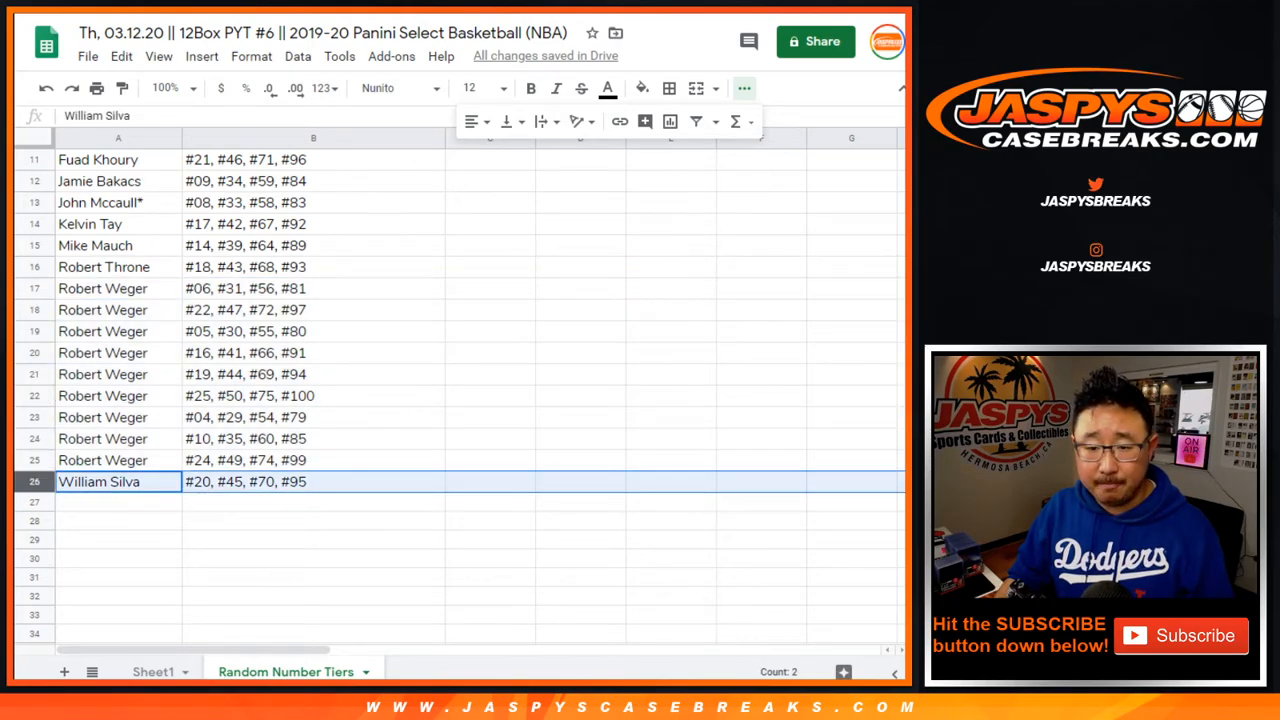